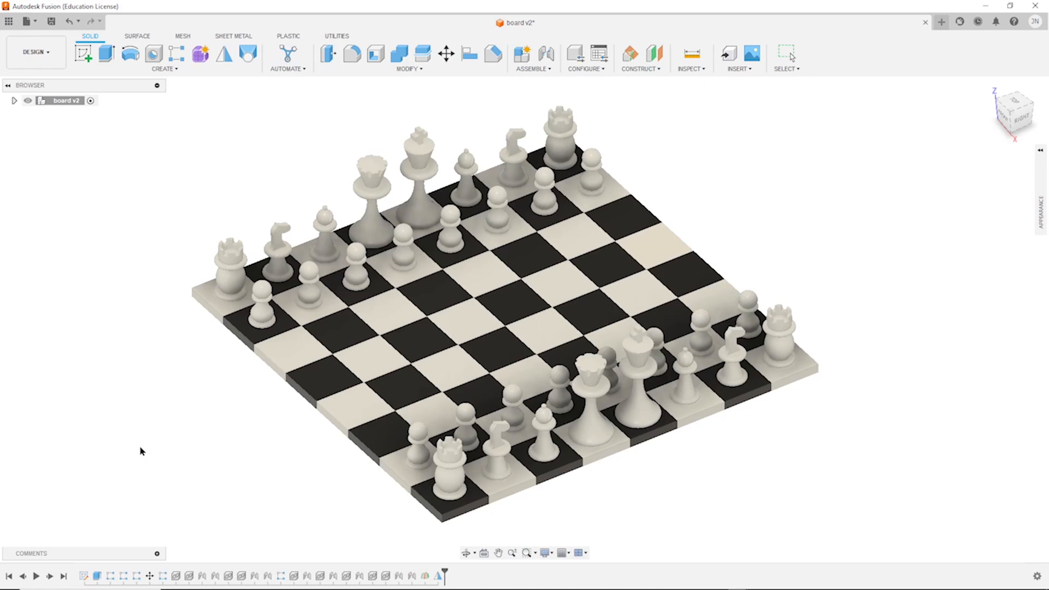
pyautogui.moveTo(280, 429)
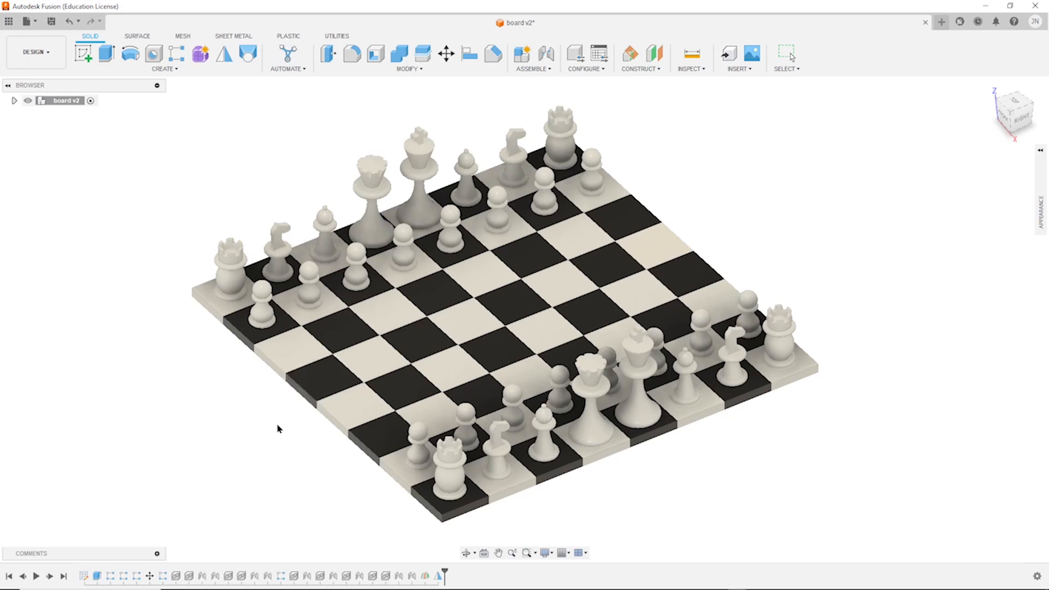
pyautogui.moveTo(266, 435)
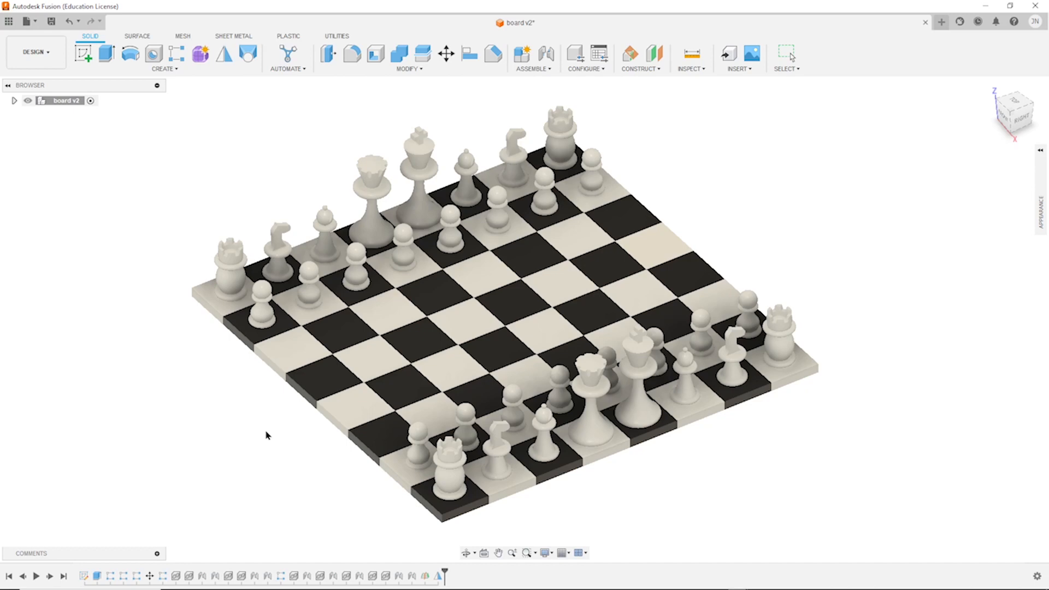
# Step: Create a new design and sketch a 44 mm square, then finish the sketch
pyautogui.click(940, 22)
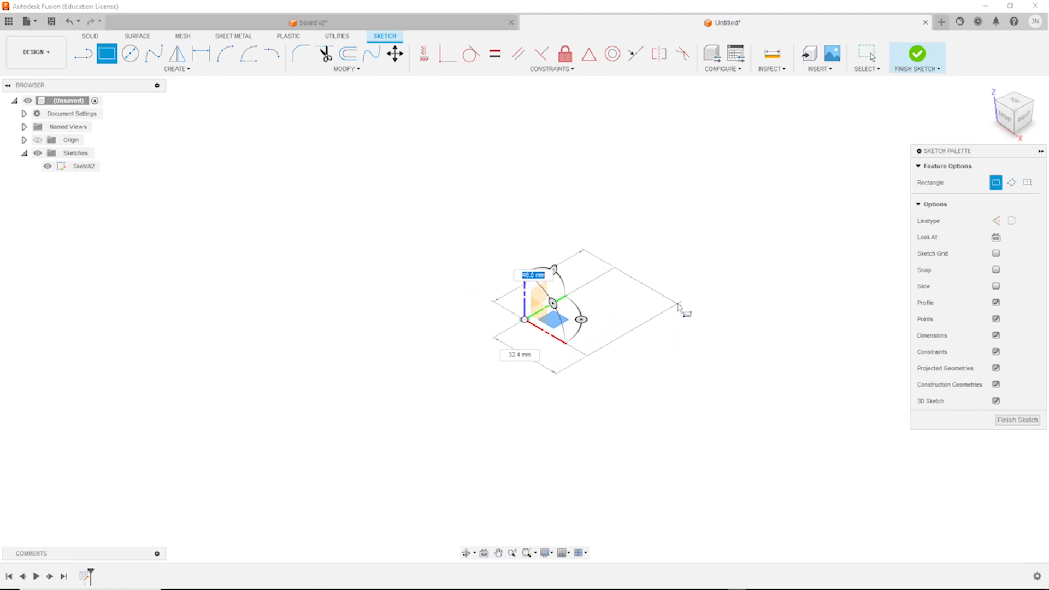
pyautogui.write('4')
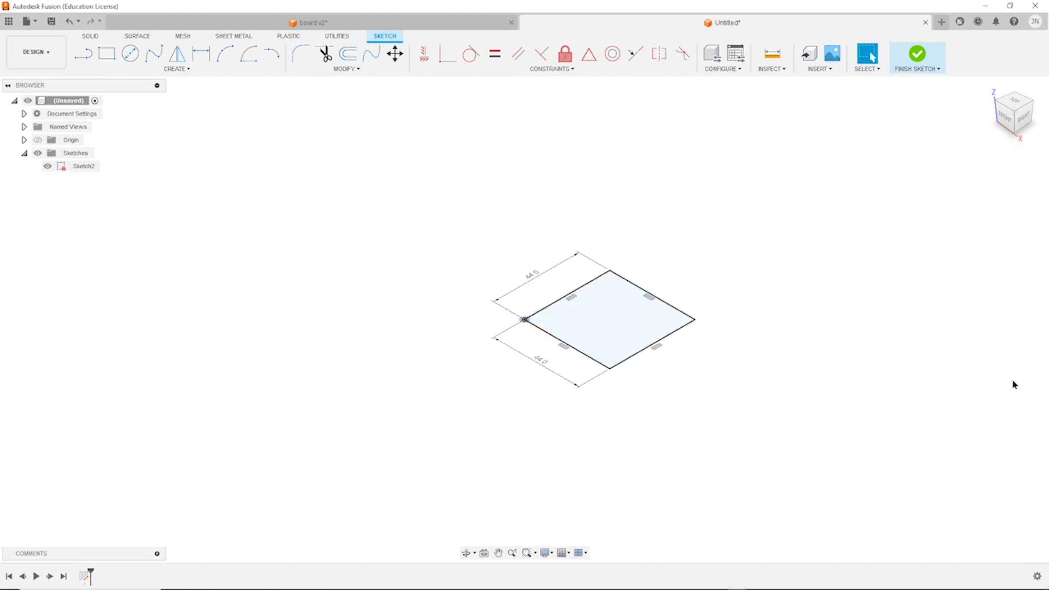
pyautogui.click(917, 54)
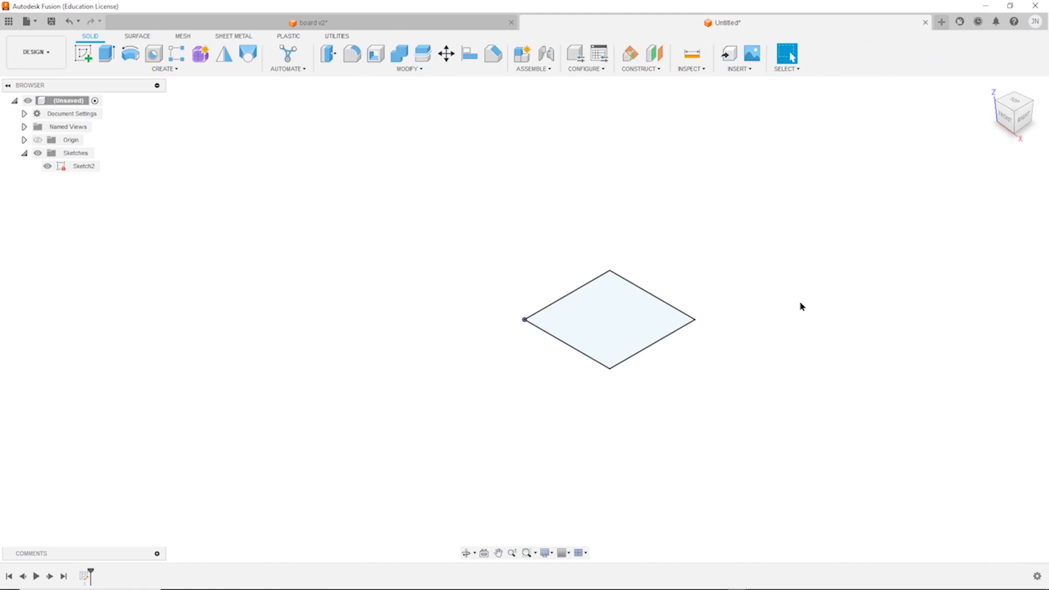
# Step: Extrude the square profile 8 mm as a new body to form a single tile
pyautogui.click(105, 53)
pyautogui.write('8')
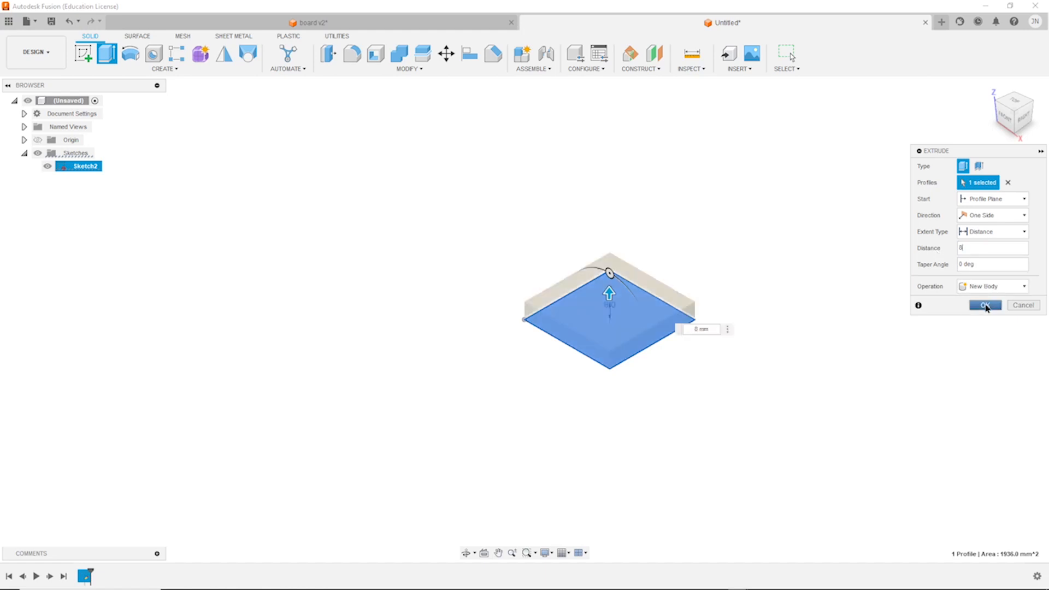
pyautogui.click(984, 305)
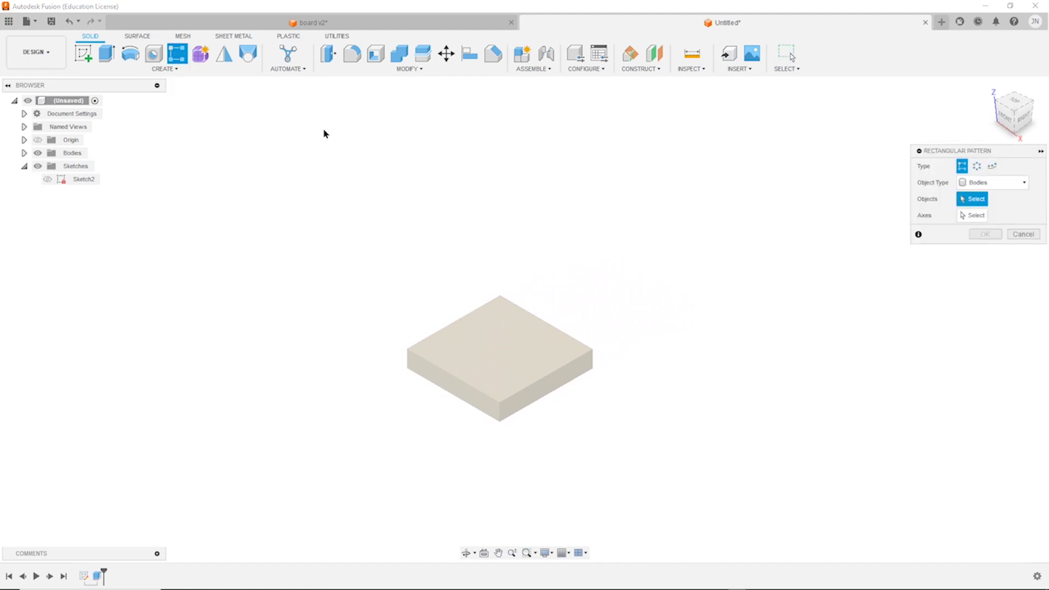
# Step: Rectangular-pattern the tile along its edge with 2 copies at 44 mm on the first axis
pyautogui.click(486, 356)
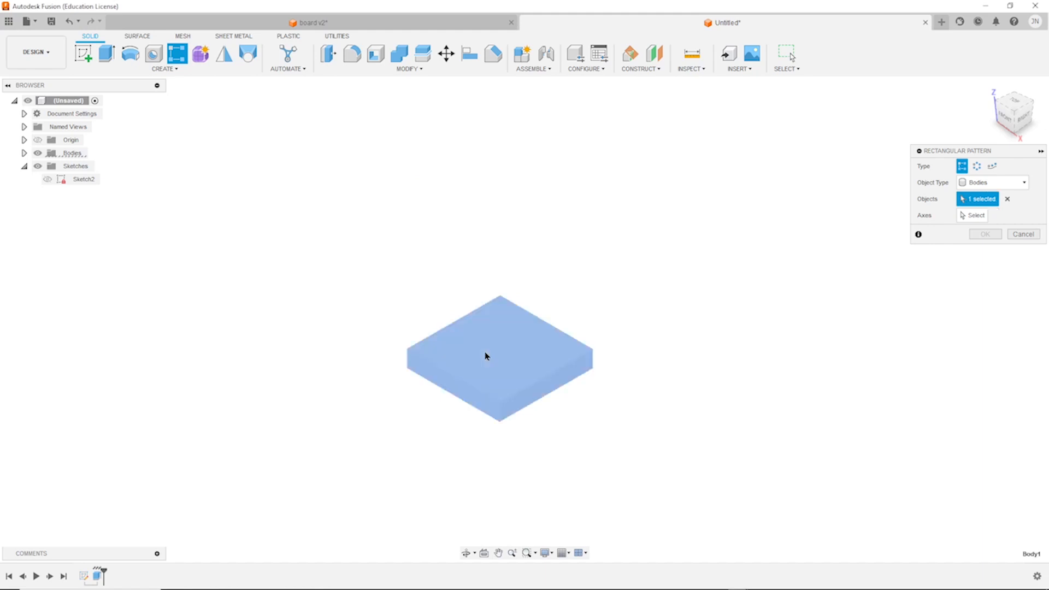
pyautogui.click(976, 215)
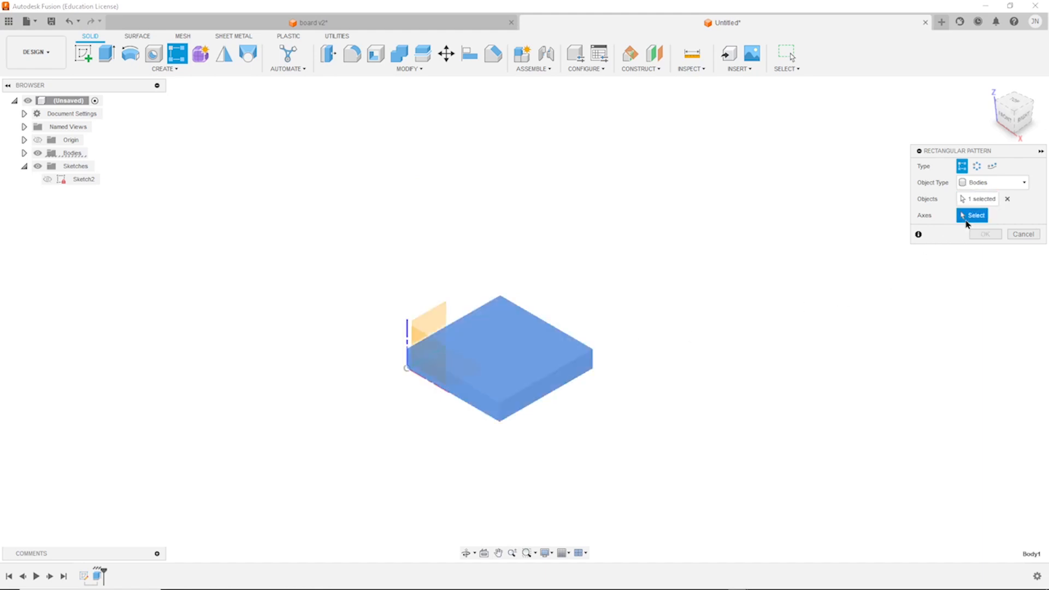
pyautogui.click(565, 367)
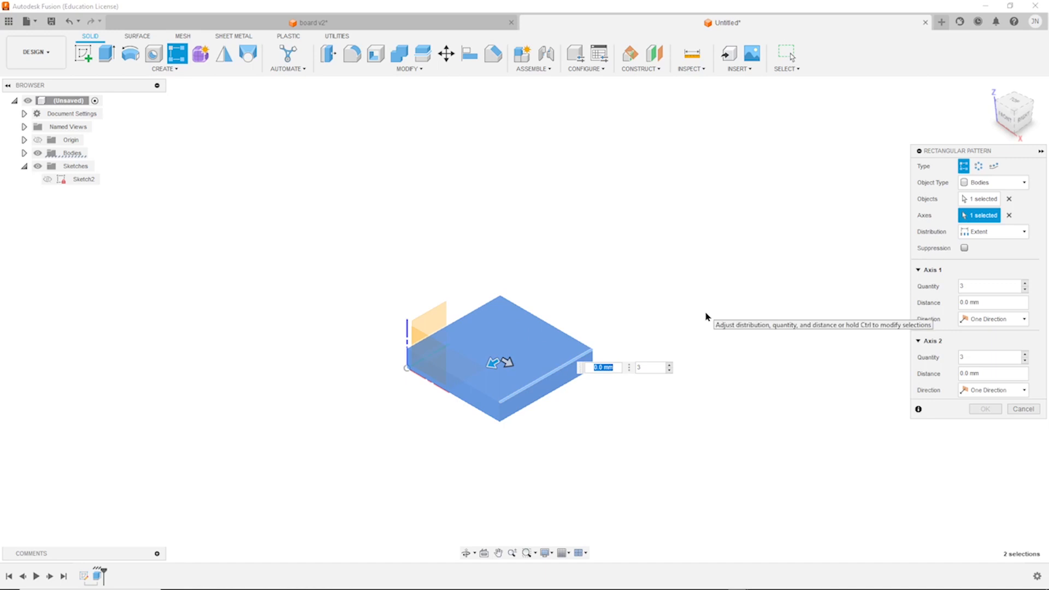
pyautogui.moveTo(736, 315)
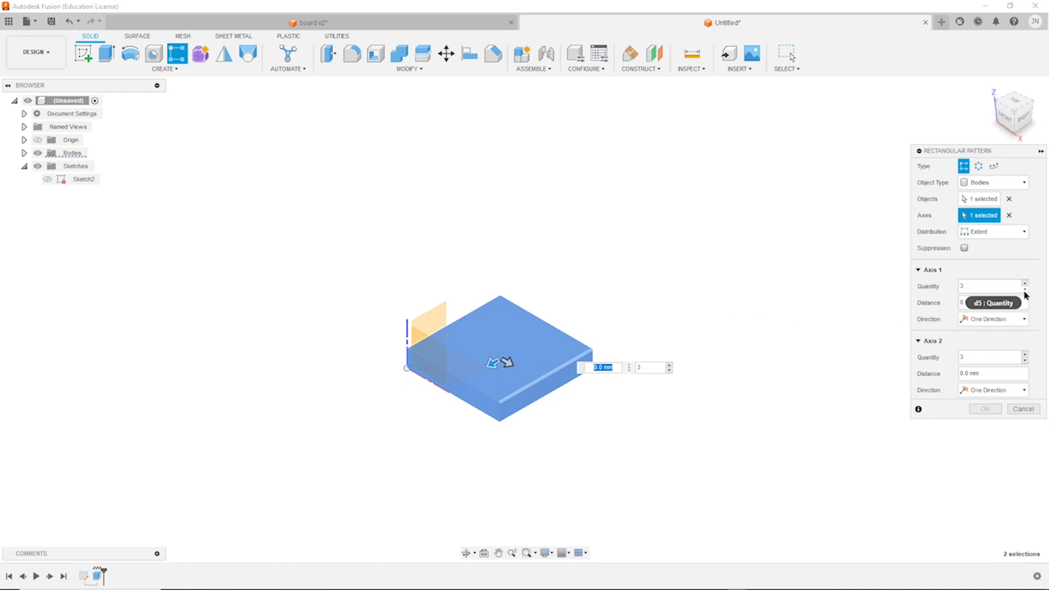
pyautogui.click(1024, 289)
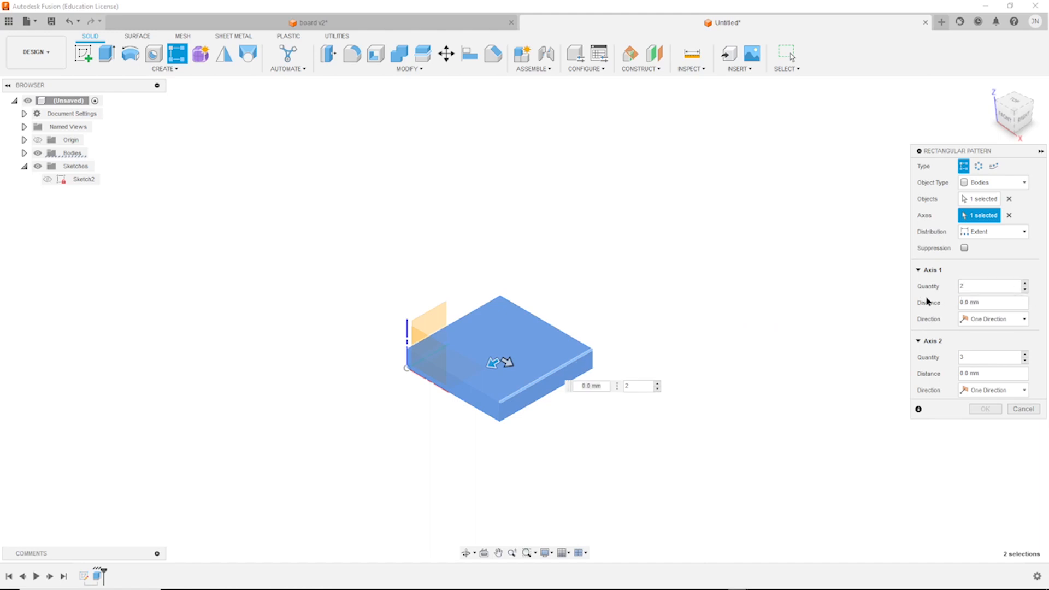
pyautogui.click(990, 302)
pyautogui.write('44')
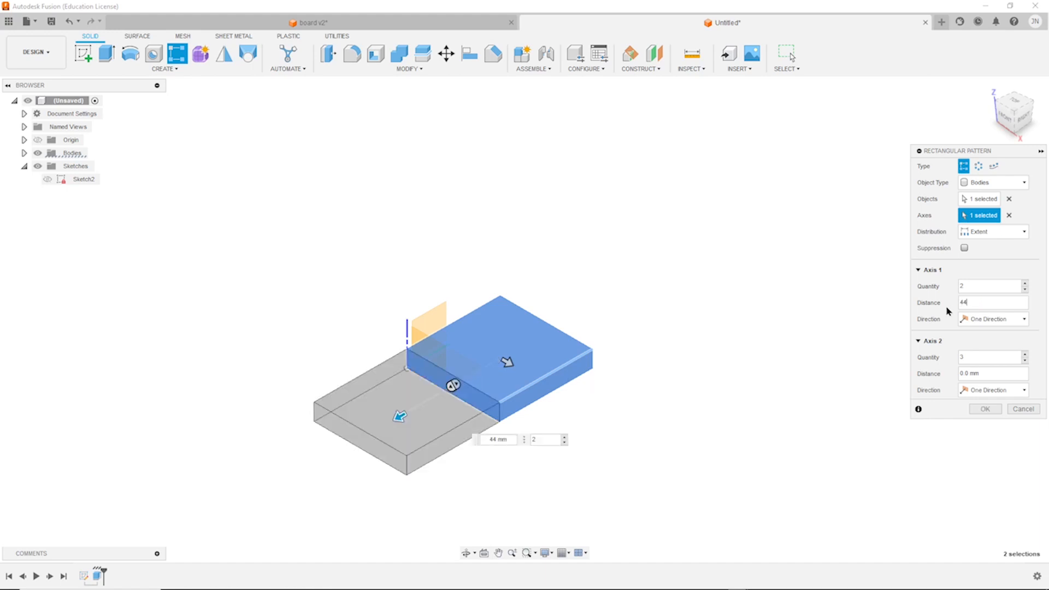
pyautogui.moveTo(900, 364)
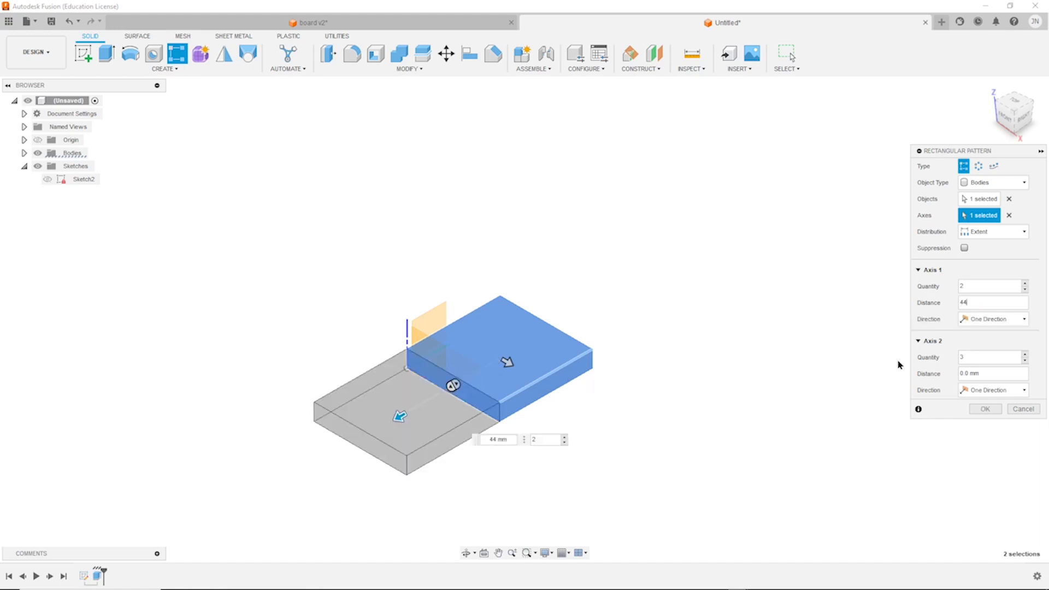
# Step: Set the second axis to 8 tiles with its spacing and confirm the two-by-eight strip
pyautogui.click(990, 357)
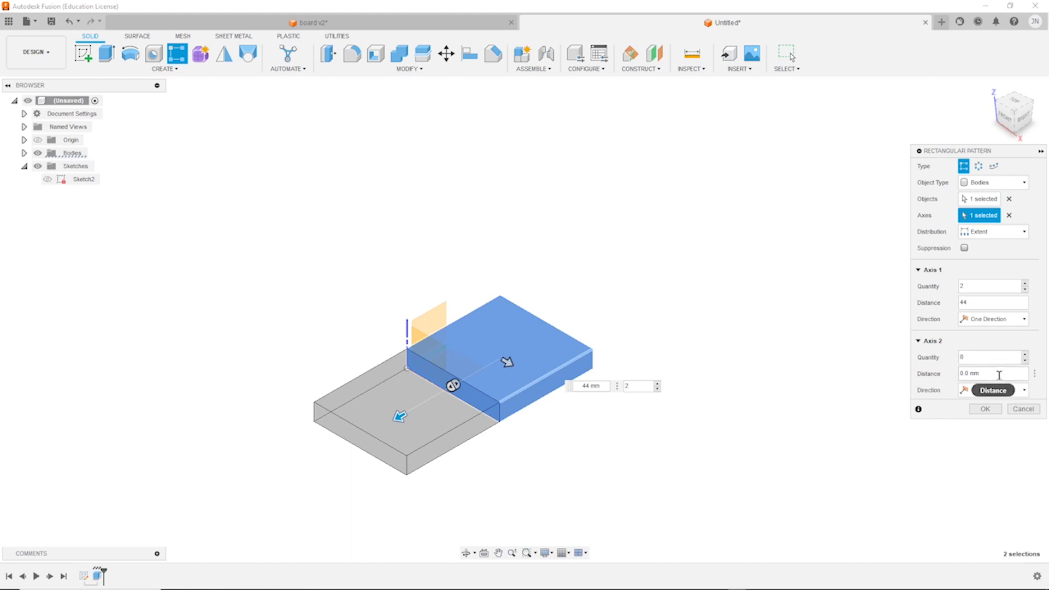
pyautogui.click(992, 373)
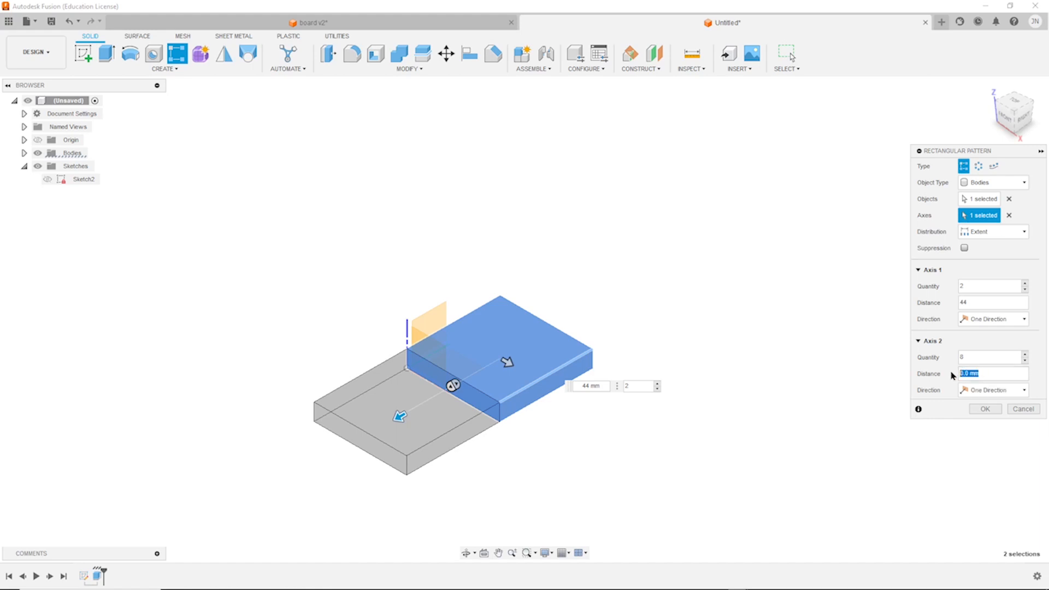
pyautogui.write('300')
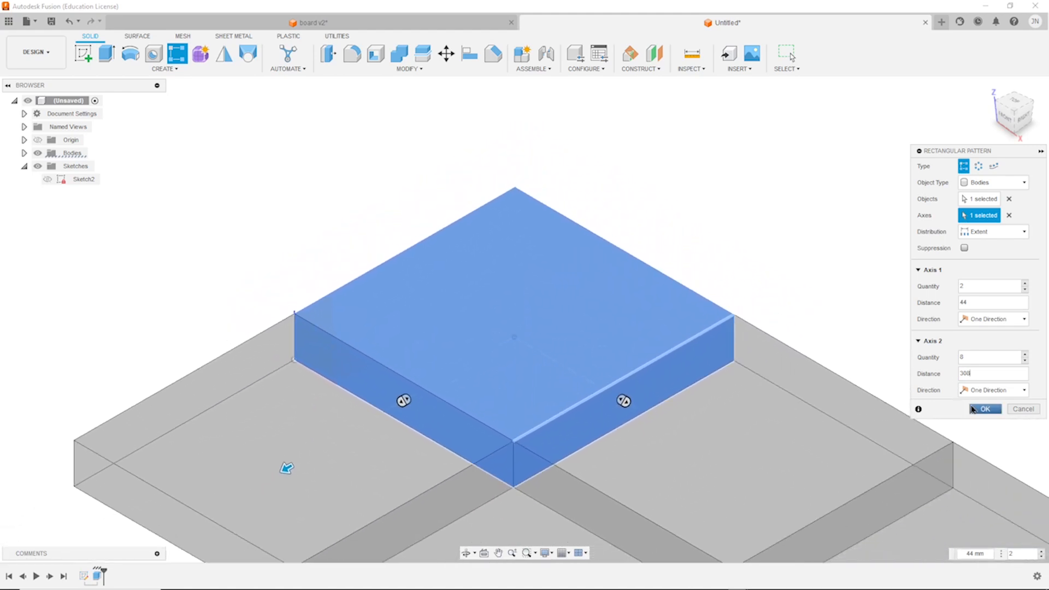
pyautogui.click(1023, 409)
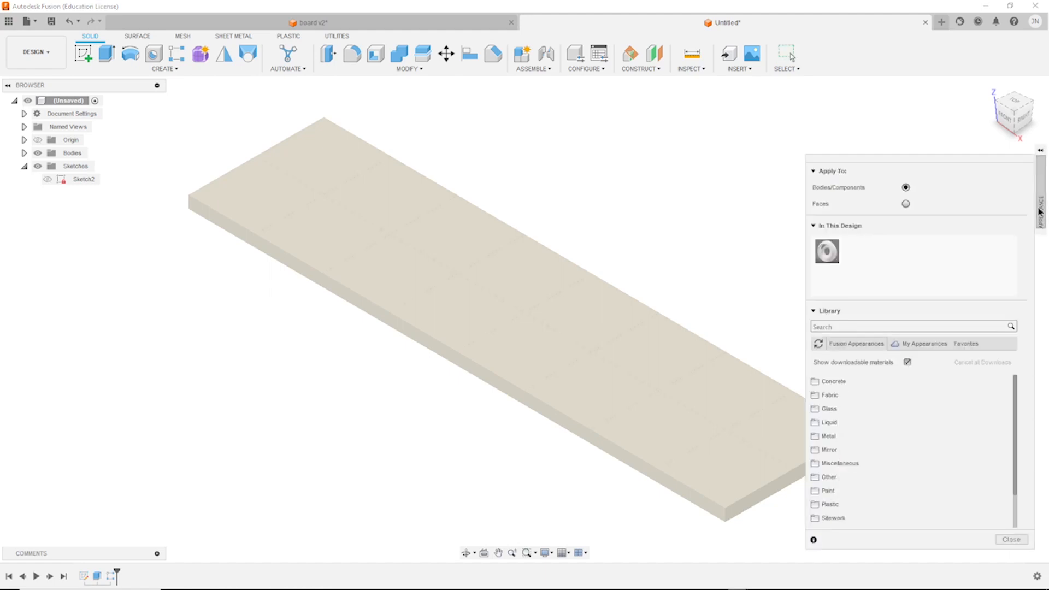
pyautogui.moveTo(840, 463)
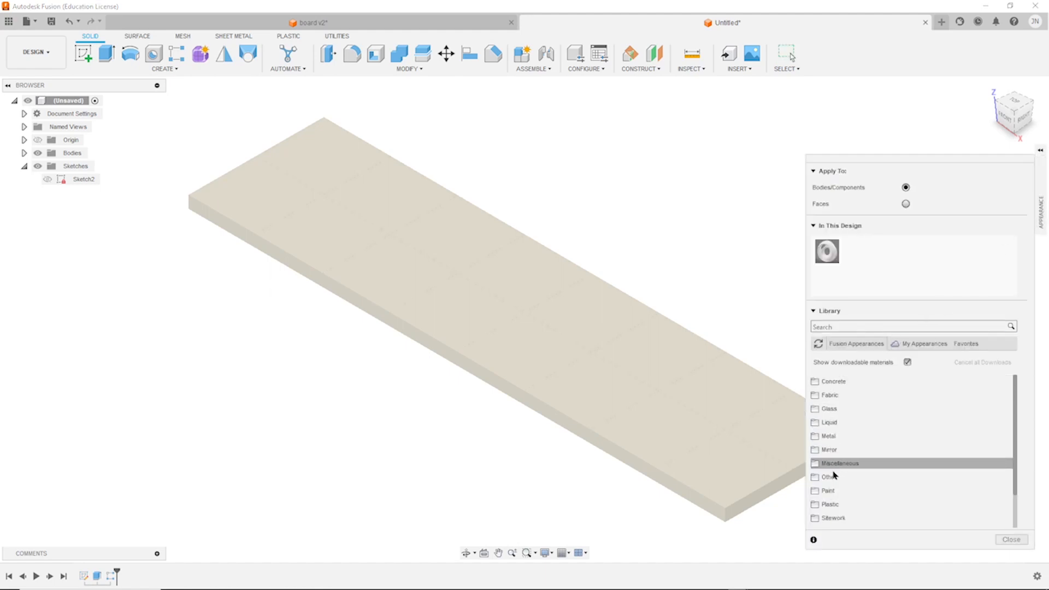
# Step: Apply Powder Coat - Rough (Black) from Miscellaneous to alternating tiles of the strip
pyautogui.click(829, 449)
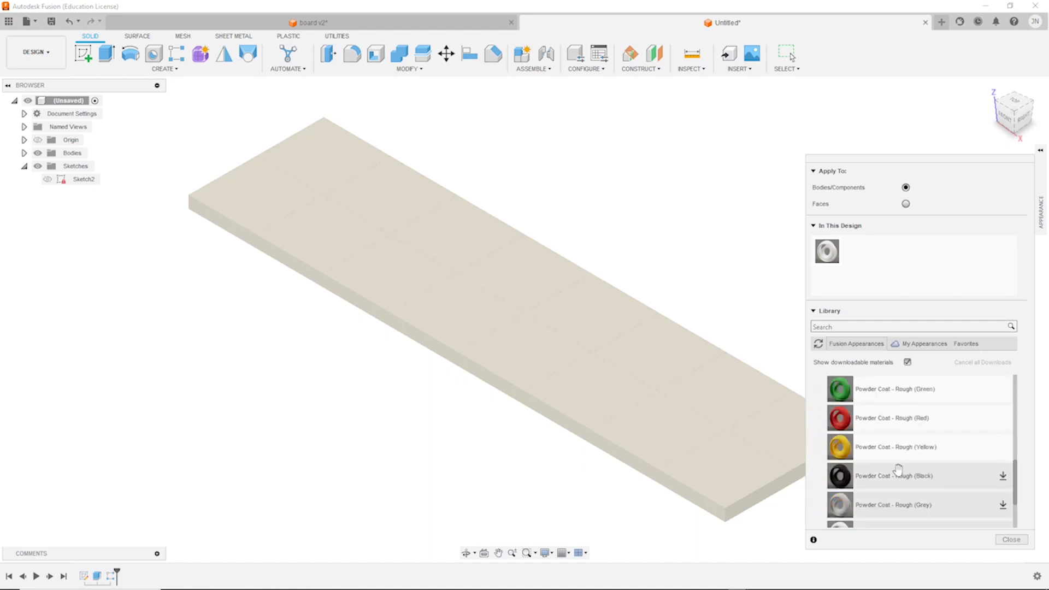
pyautogui.moveTo(1002, 478)
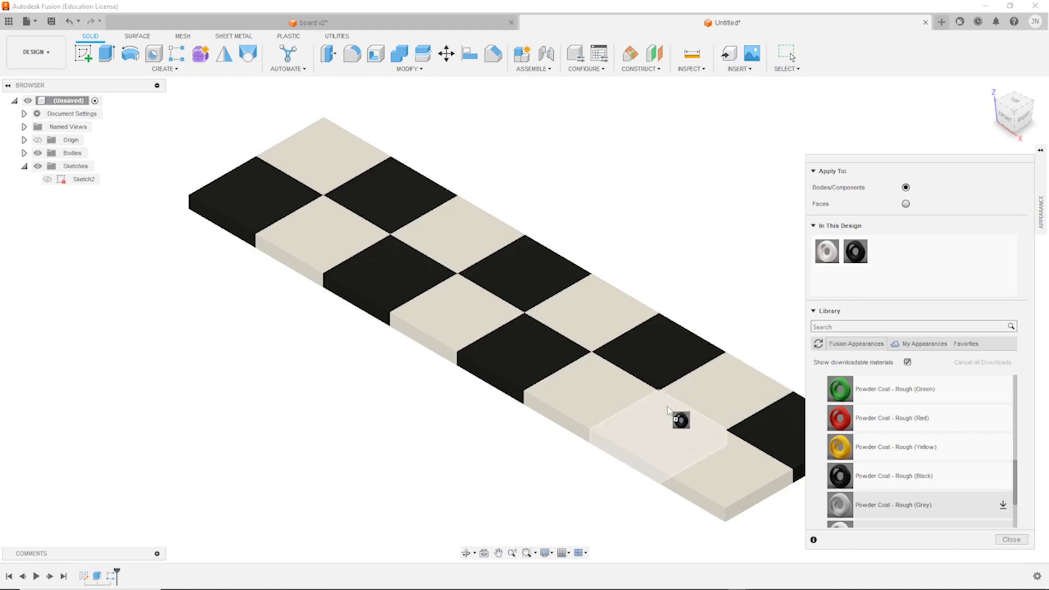
pyautogui.click(1011, 540)
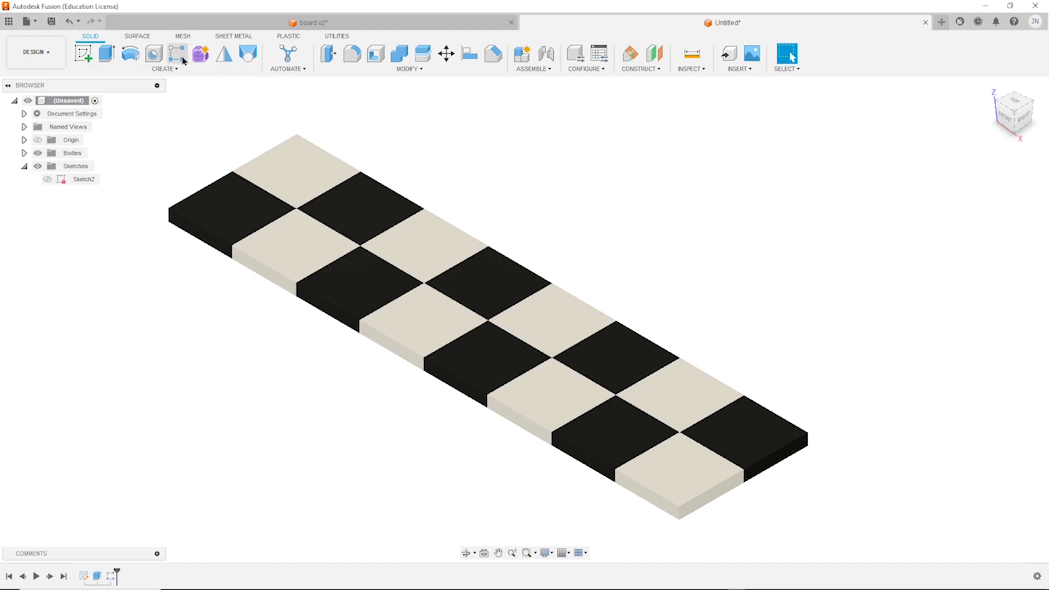
# Step: Rectangular-pattern the 16 tile bodies along the strip edge, 4 copies at 88 mm
pyautogui.click(177, 54)
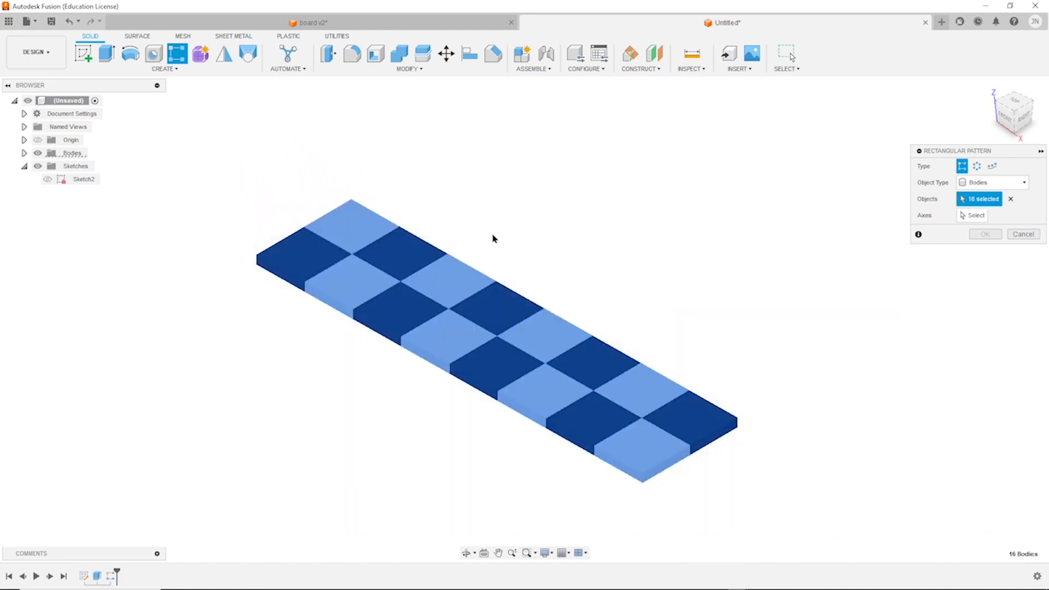
pyautogui.moveTo(870, 226)
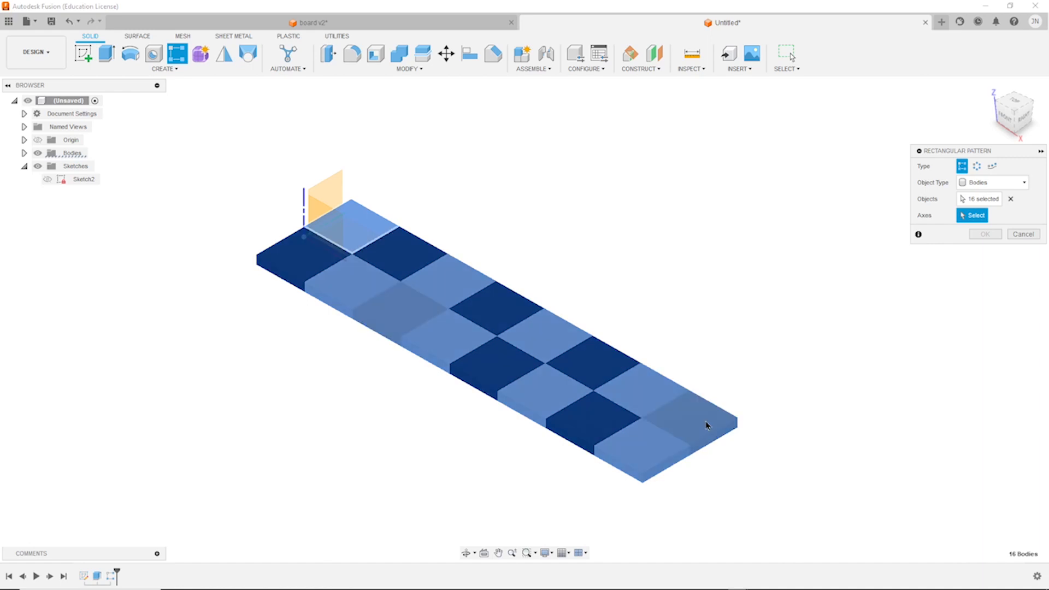
pyautogui.click(705, 425)
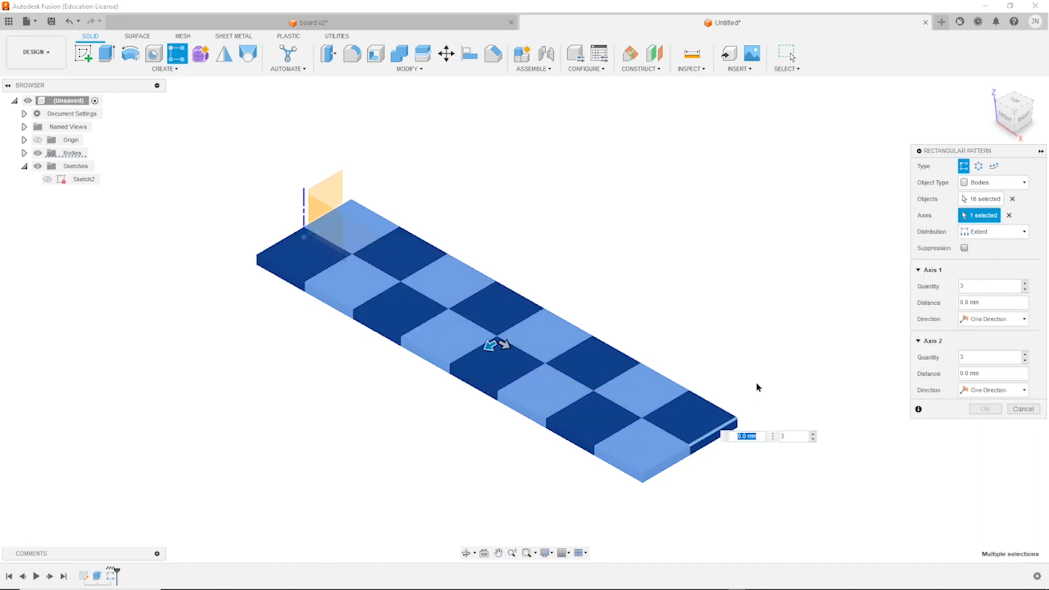
pyautogui.moveTo(757, 373)
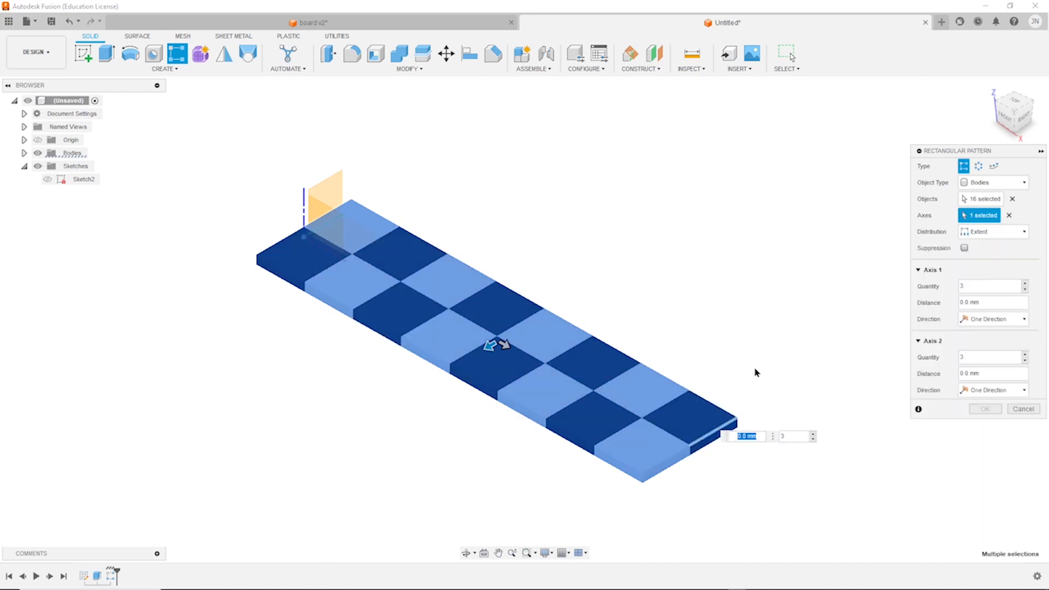
pyautogui.moveTo(886, 324)
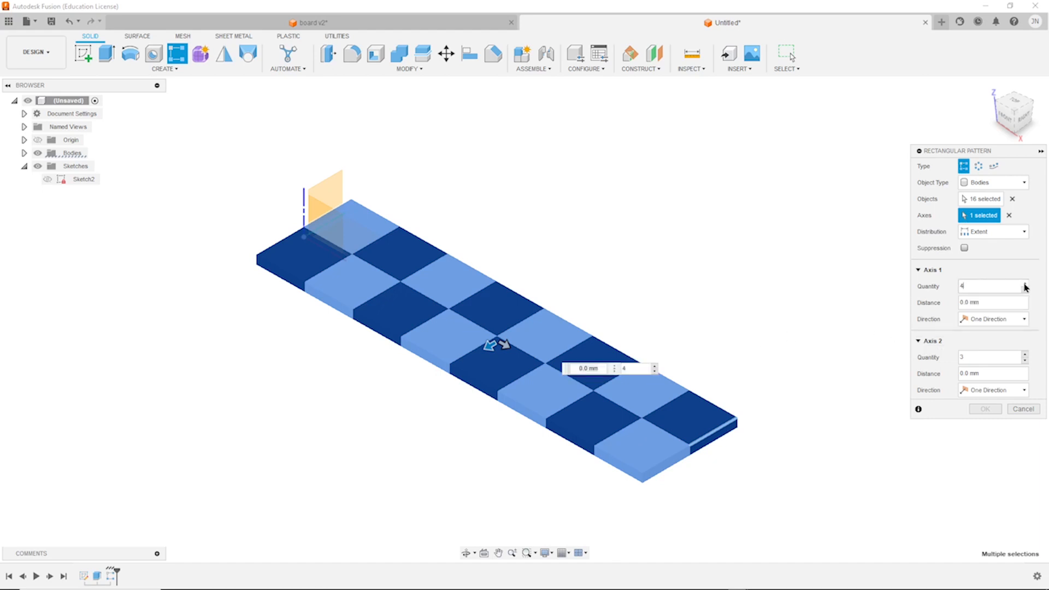
pyautogui.click(993, 301)
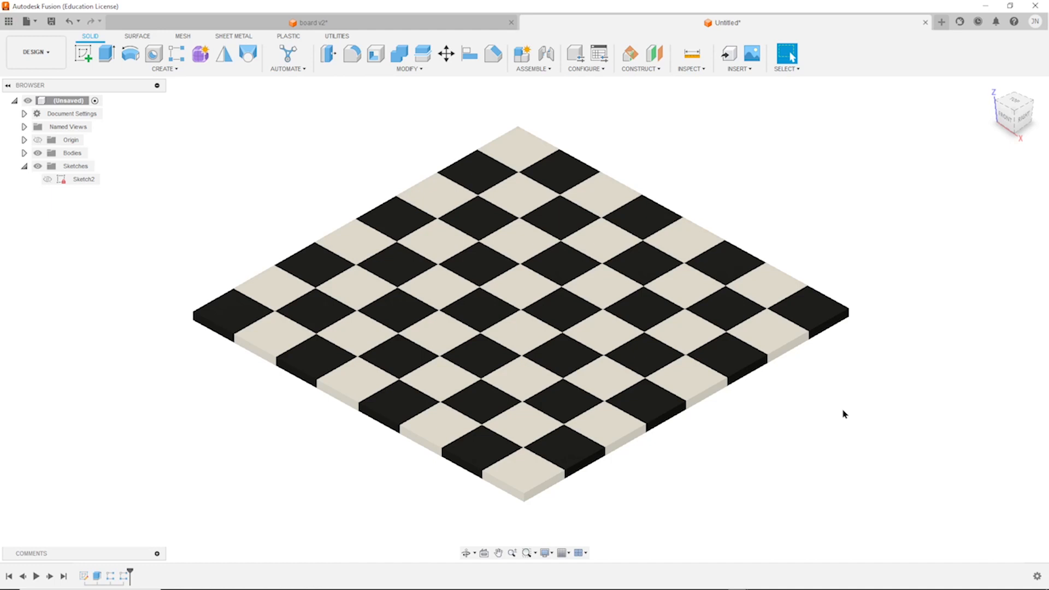
pyautogui.moveTo(835, 433)
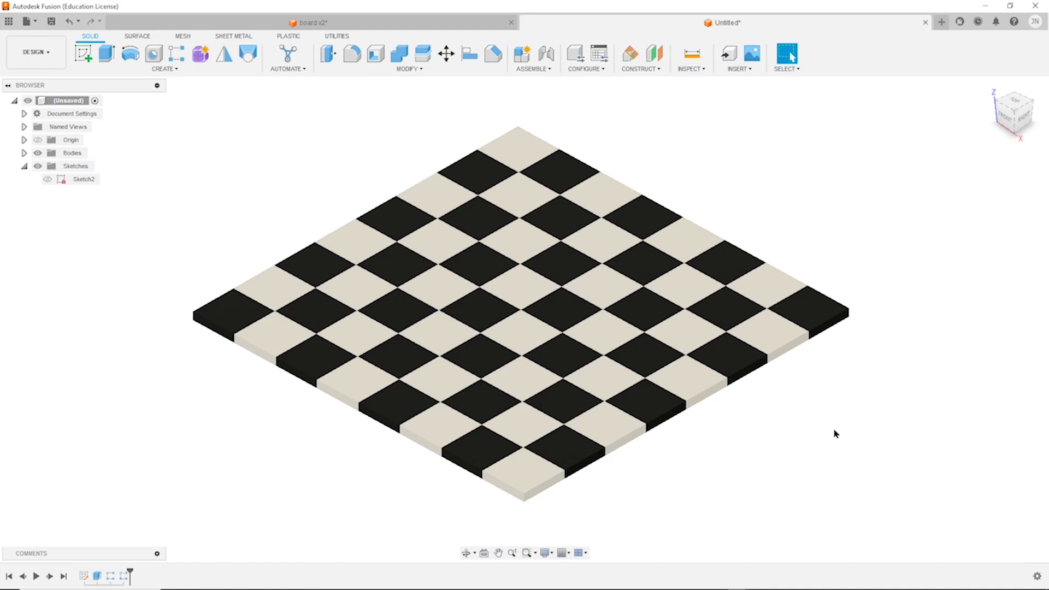
pyautogui.moveTo(815, 447)
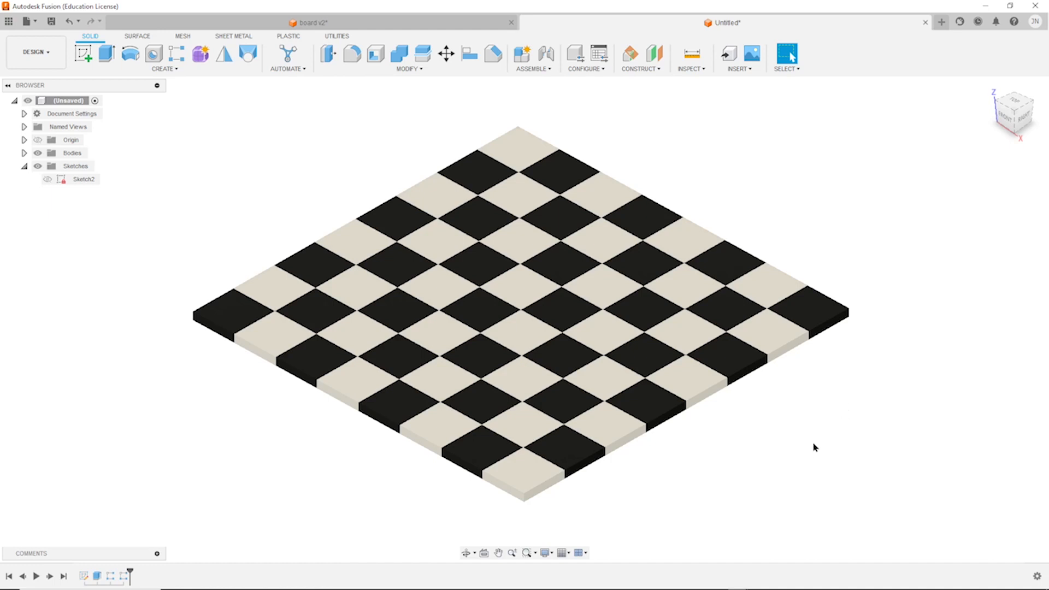